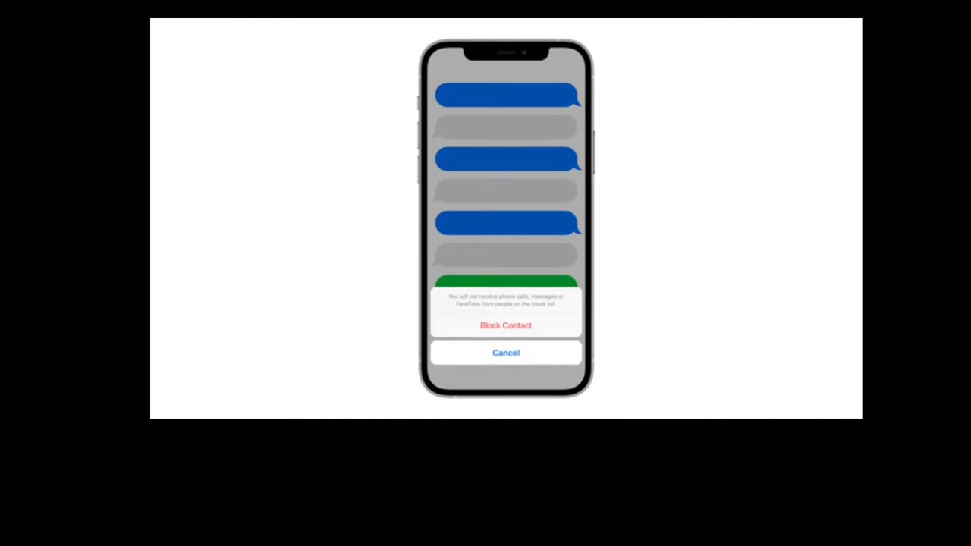
left_click(505, 324)
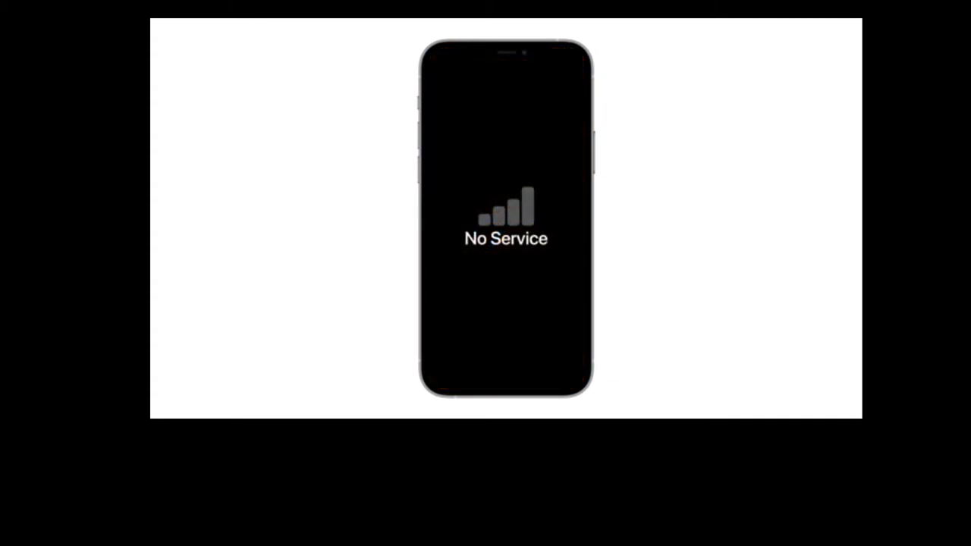